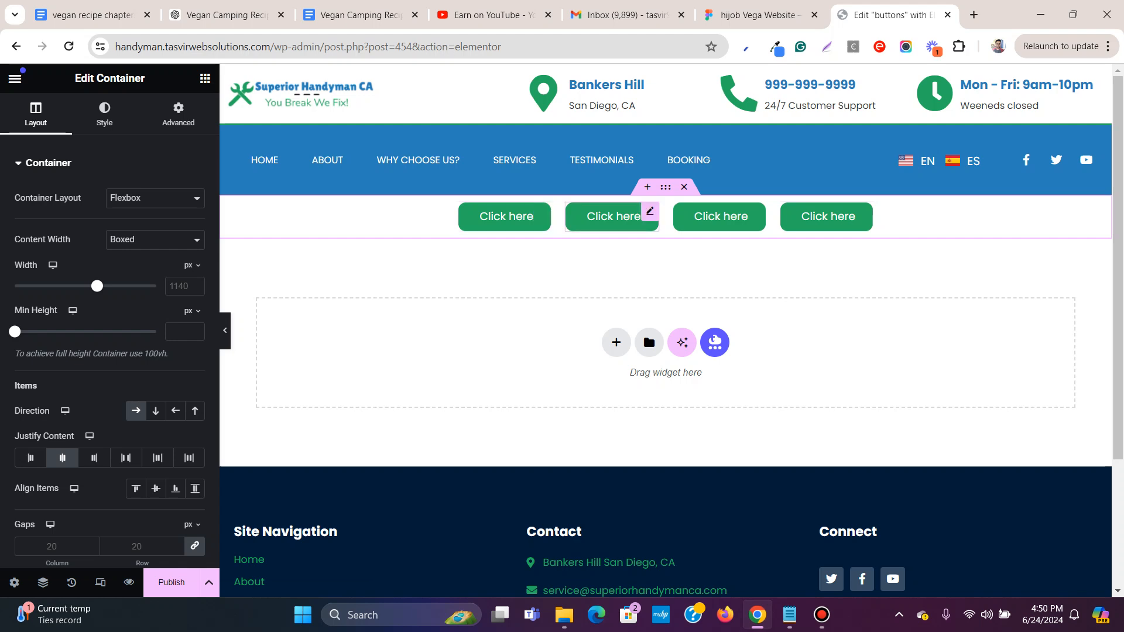
{"action": "mouse_move", "coordinate": [826, 216]}
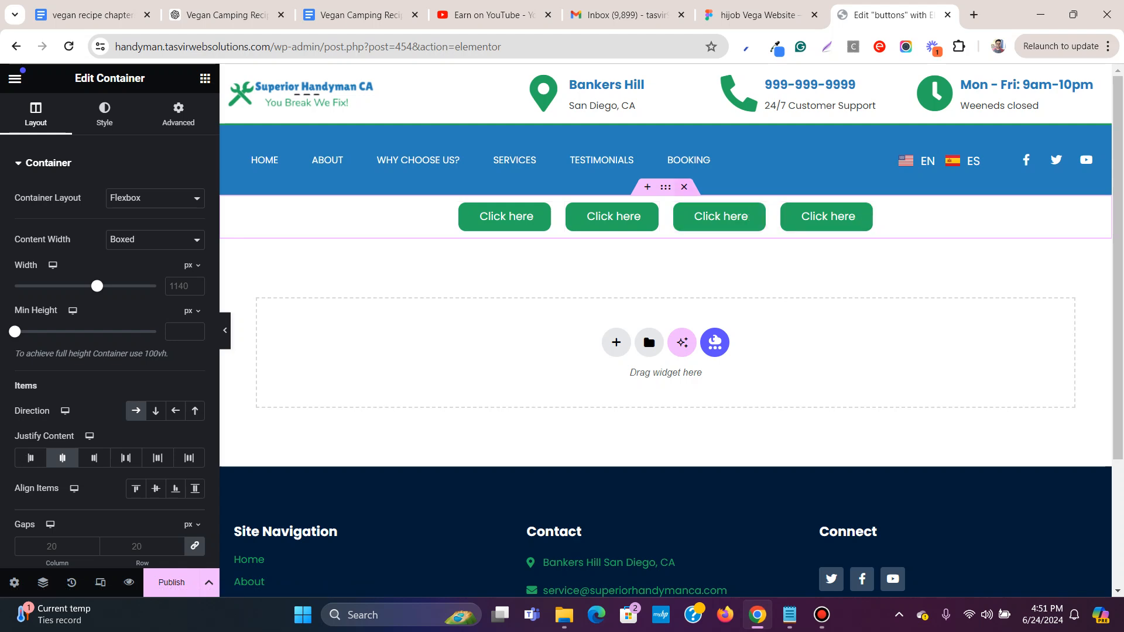
Step: Delete the old button row and add a new single-column Flexbox container for five buttons
{"action": "left_click", "coordinate": [204, 78]}
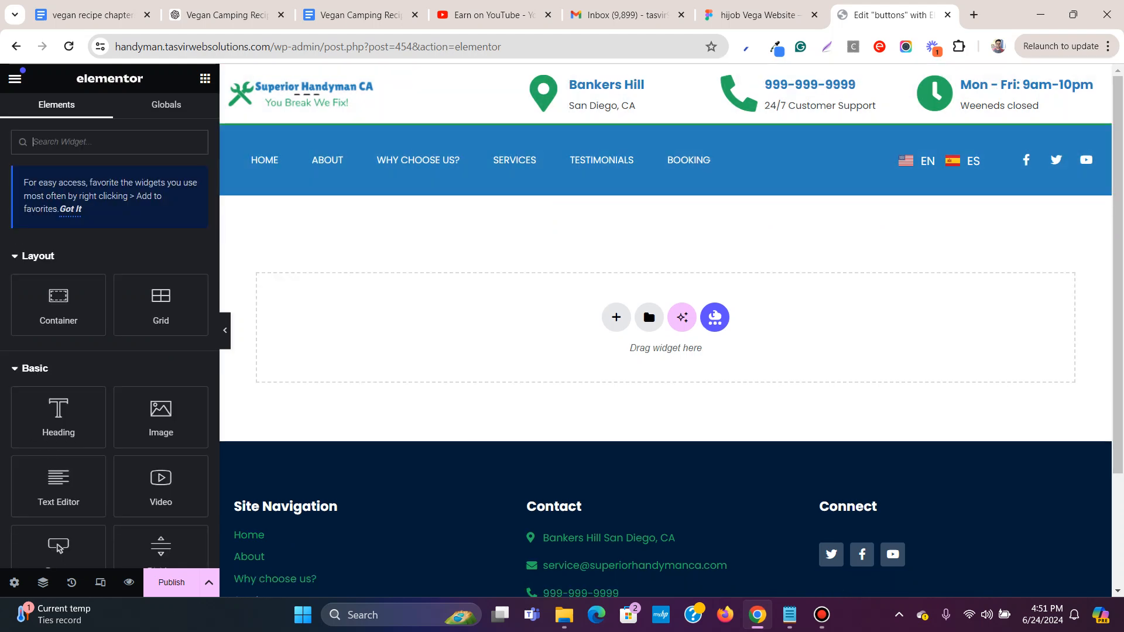
{"action": "left_click", "coordinate": [615, 318]}
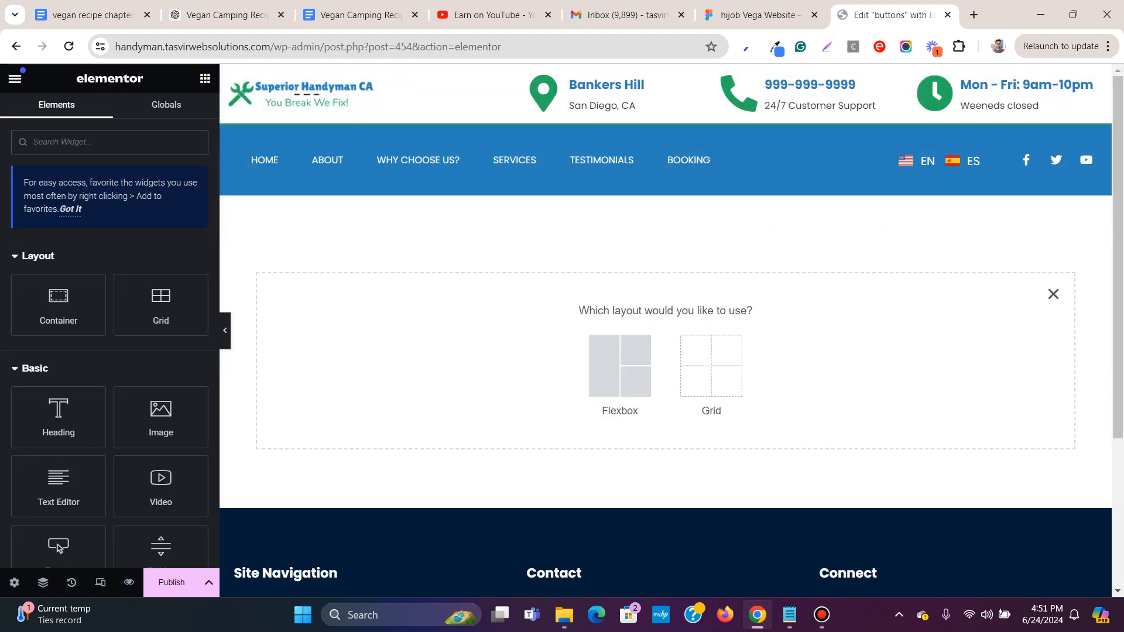
{"action": "left_click", "coordinate": [618, 366]}
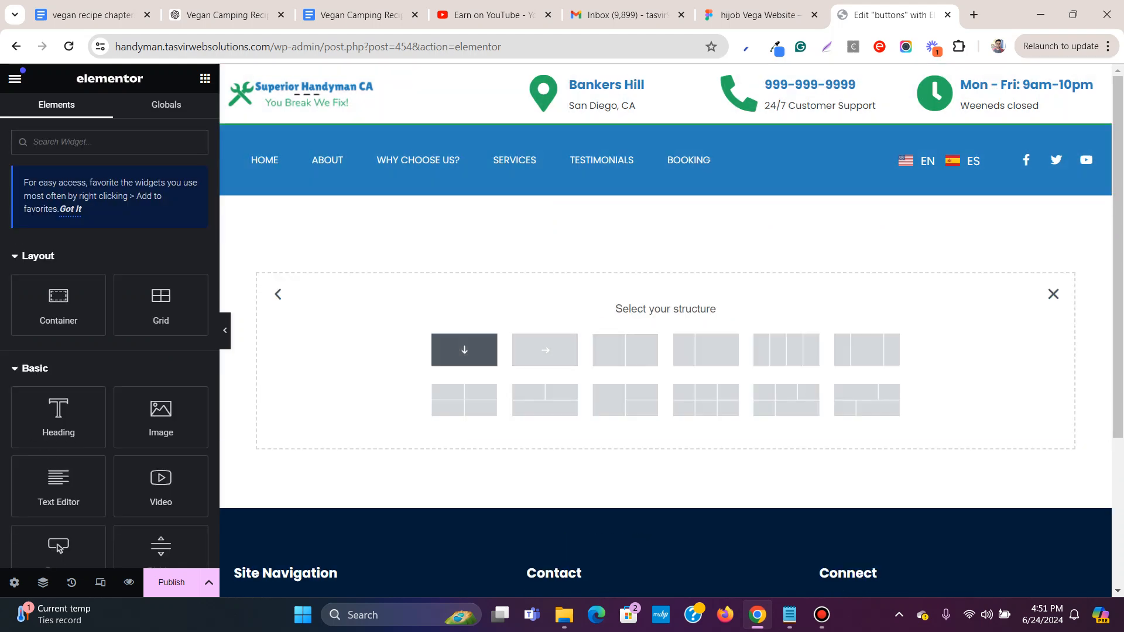
{"action": "left_click", "coordinate": [464, 350]}
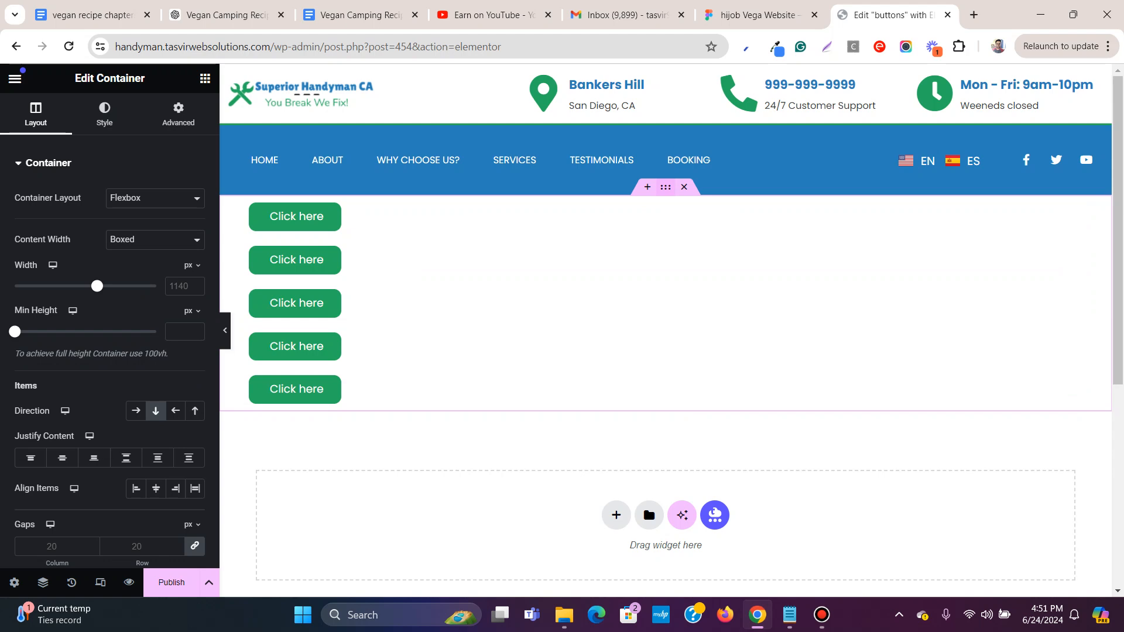
{"action": "mouse_move", "coordinate": [136, 411]}
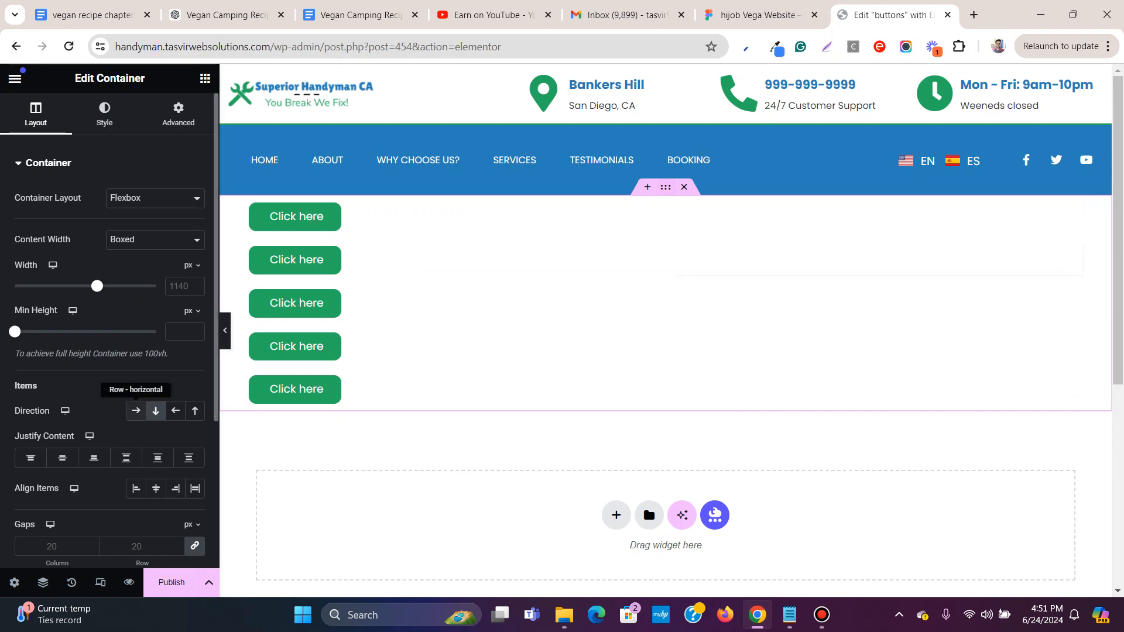
{"action": "mouse_move", "coordinate": [155, 411]}
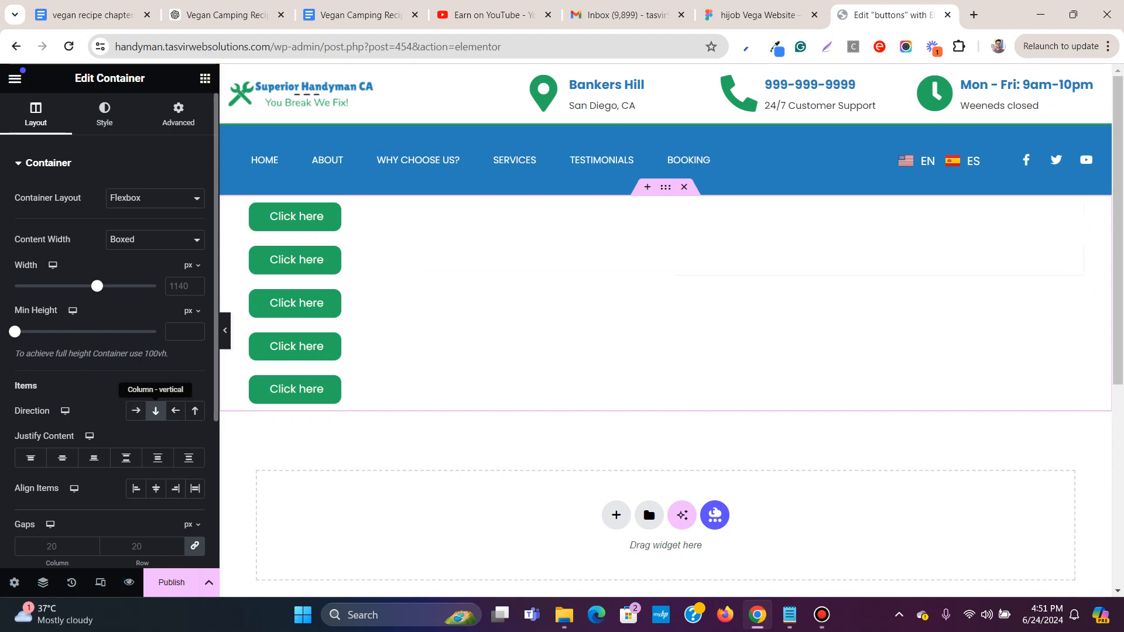
Step: Set the container's Items Direction to Row - horizontal so the buttons sit side by side
{"action": "left_click", "coordinate": [136, 410]}
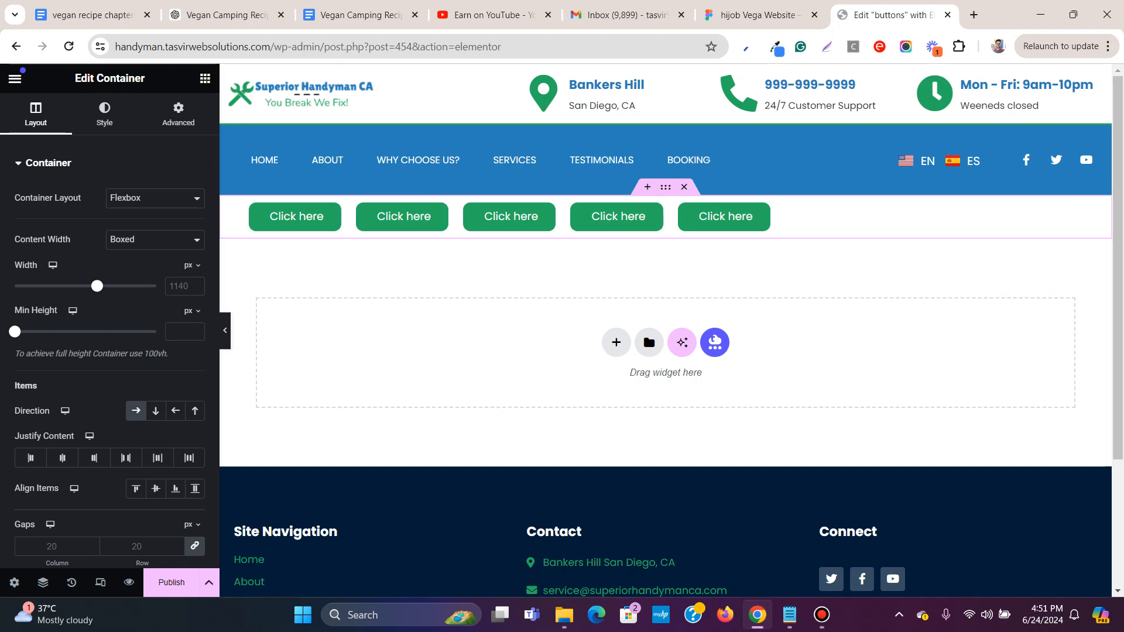
{"action": "mouse_move", "coordinate": [61, 458]}
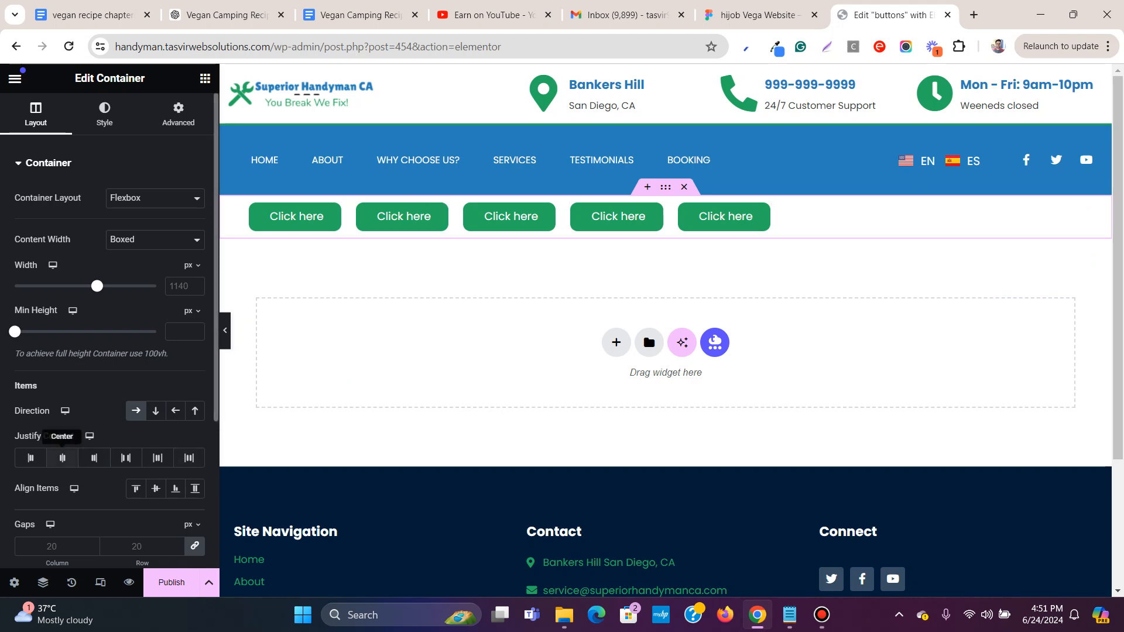
Step: Try Start, End and Space Between, then set Justify Content to Center
{"action": "left_click", "coordinate": [93, 458]}
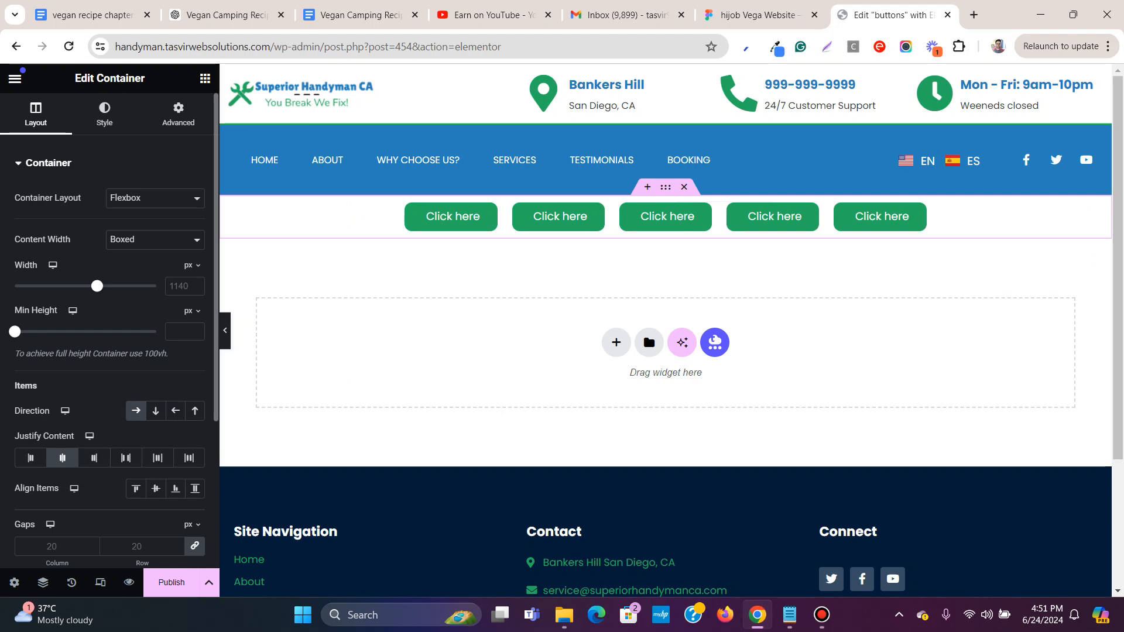
{"action": "left_click", "coordinate": [31, 458]}
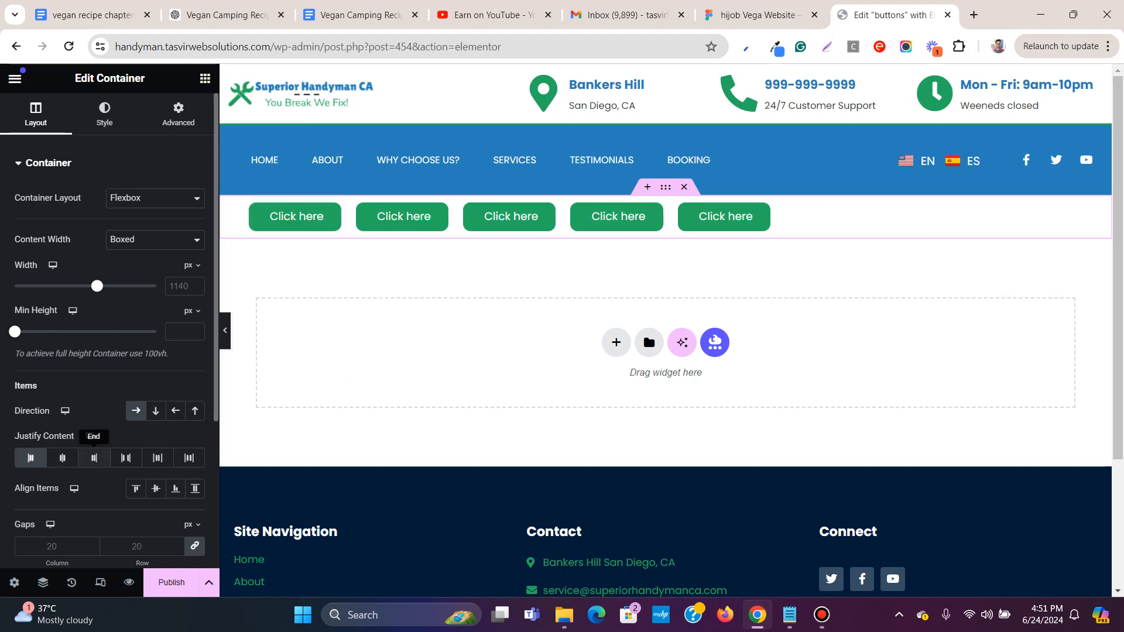
{"action": "left_click", "coordinate": [94, 458]}
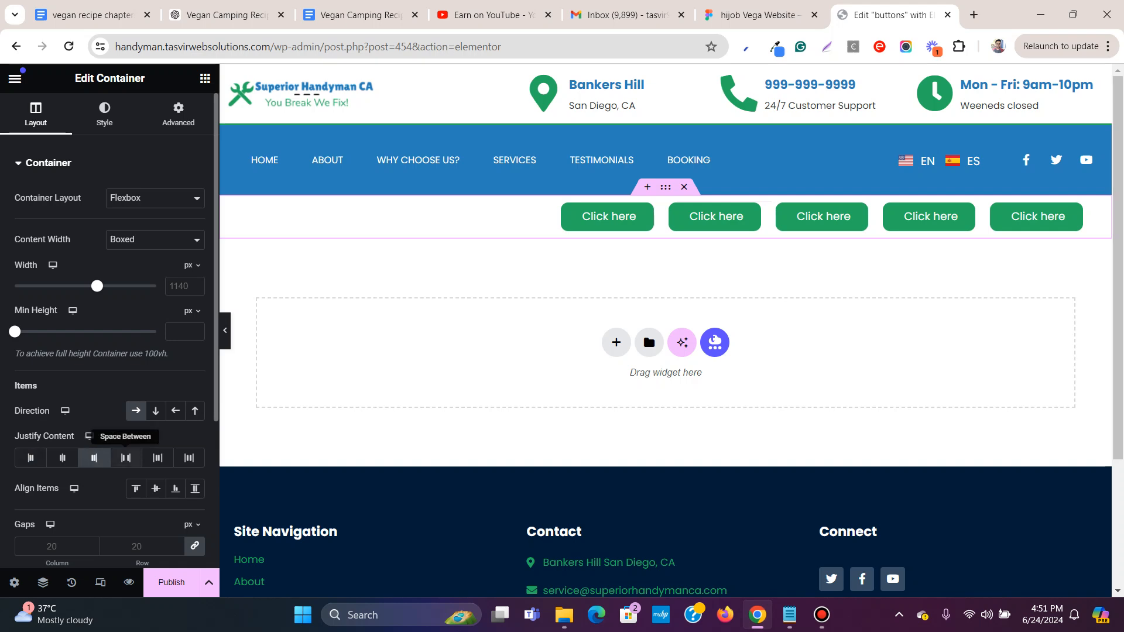
{"action": "left_click", "coordinate": [126, 457]}
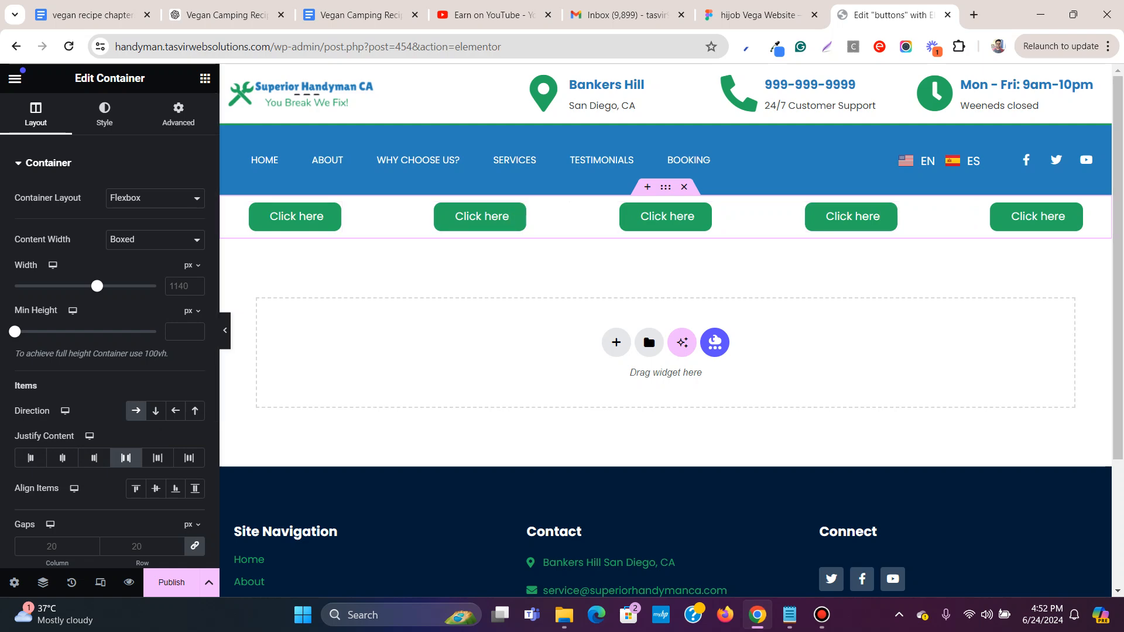
{"action": "mouse_move", "coordinate": [157, 458]}
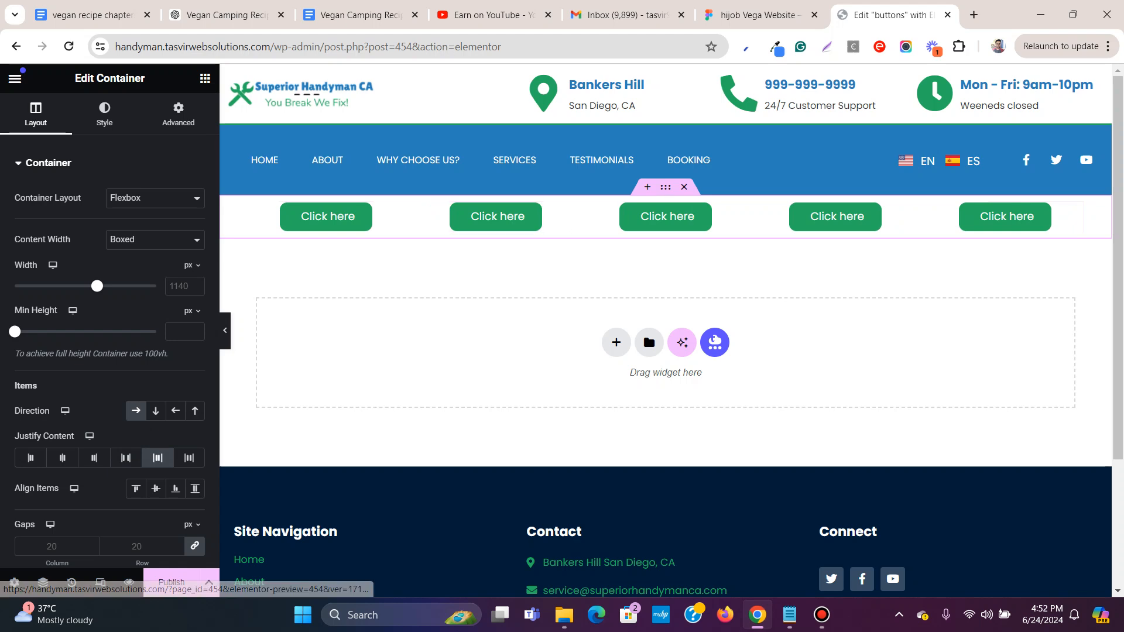
{"action": "mouse_move", "coordinate": [157, 457]}
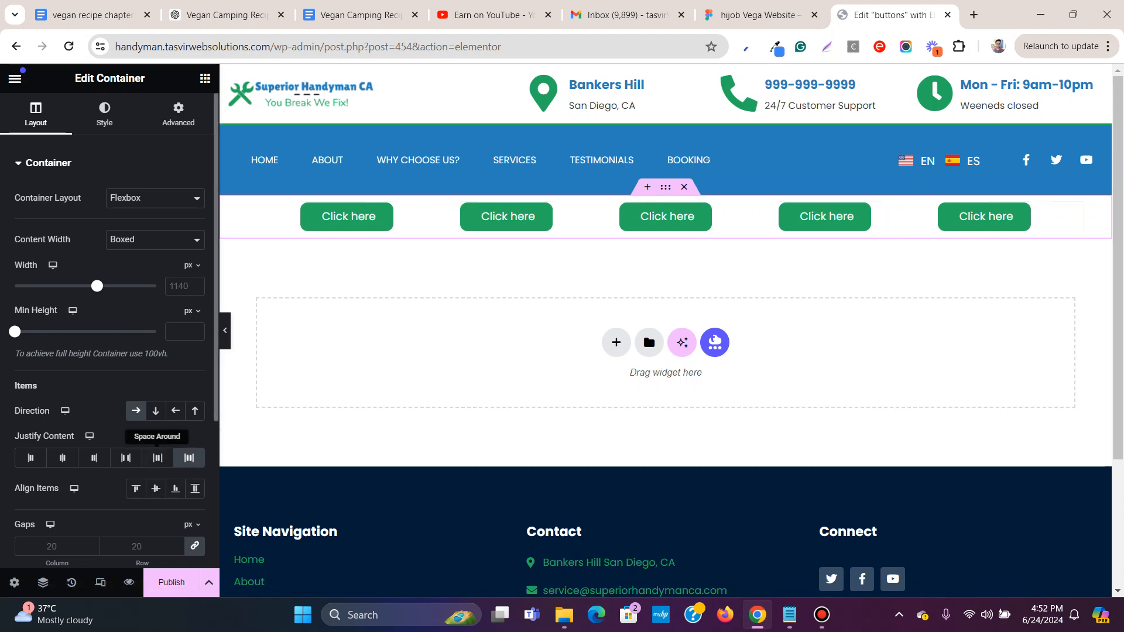
{"action": "left_click", "coordinate": [31, 457]}
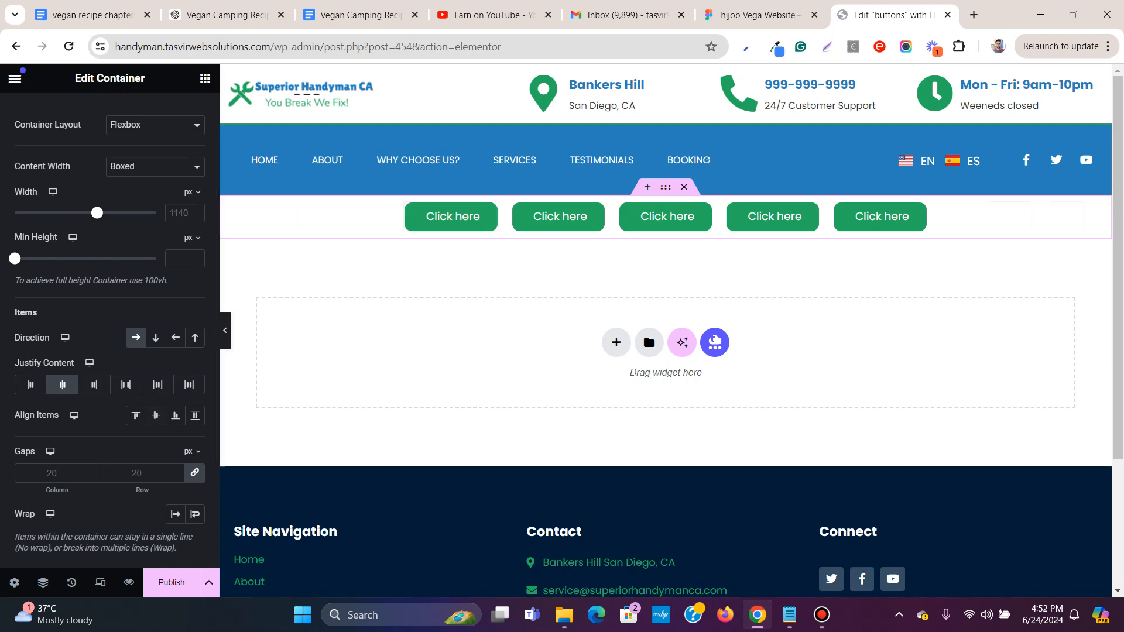
{"action": "mouse_move", "coordinate": [100, 582]}
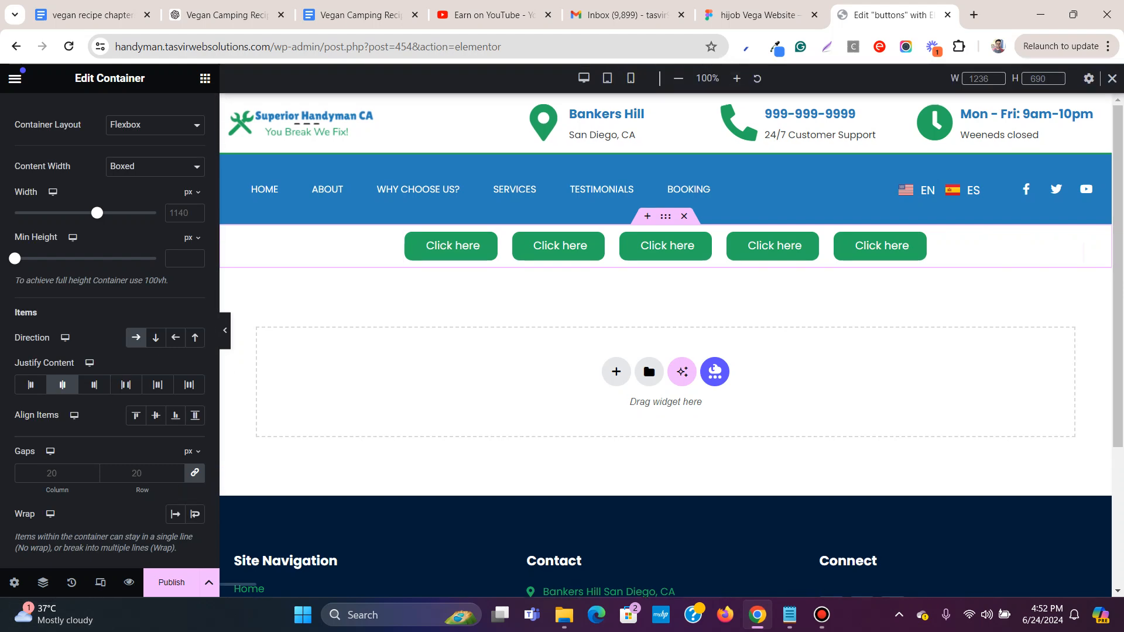
Step: Preview the button row at tablet and mobile widths, then return to desktop
{"action": "left_click", "coordinate": [606, 79]}
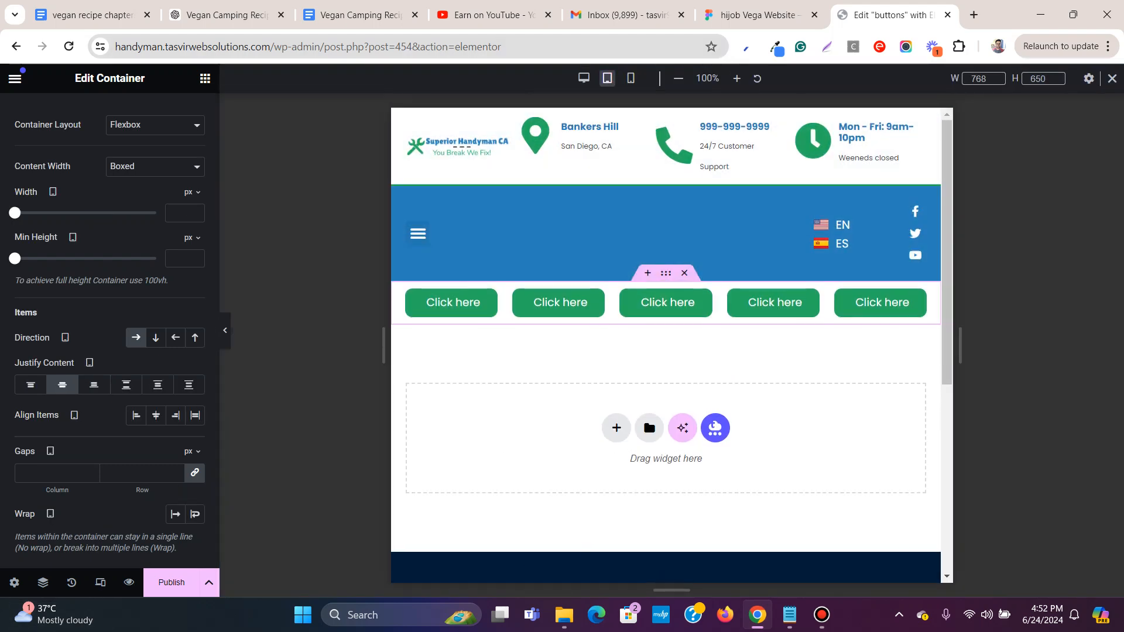
{"action": "left_click", "coordinate": [629, 78]}
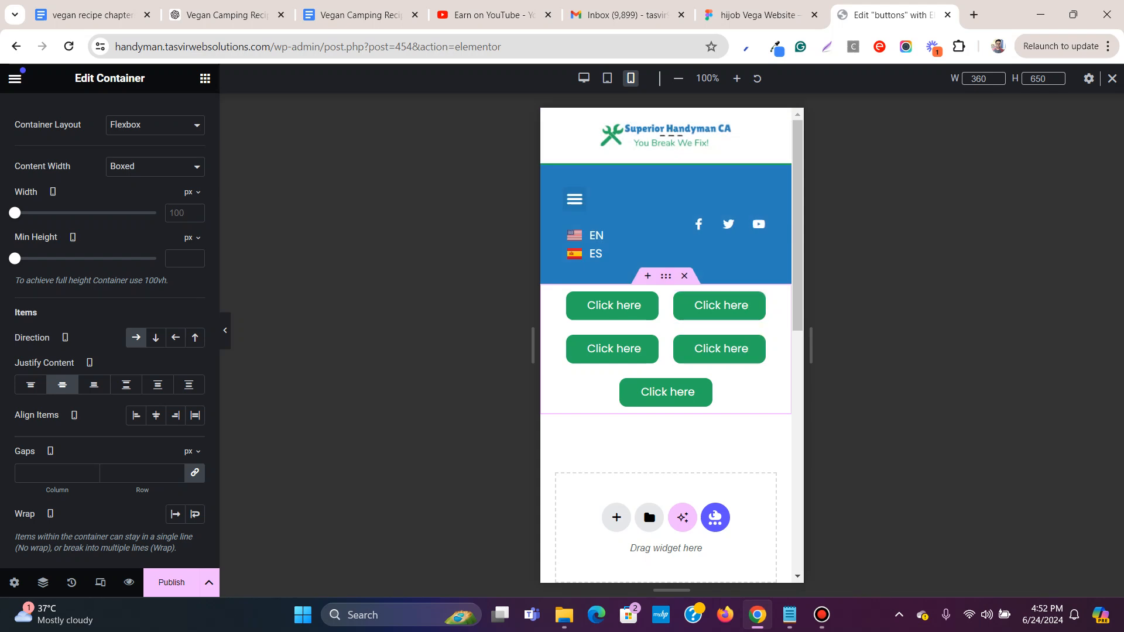
{"action": "mouse_move", "coordinate": [195, 515]}
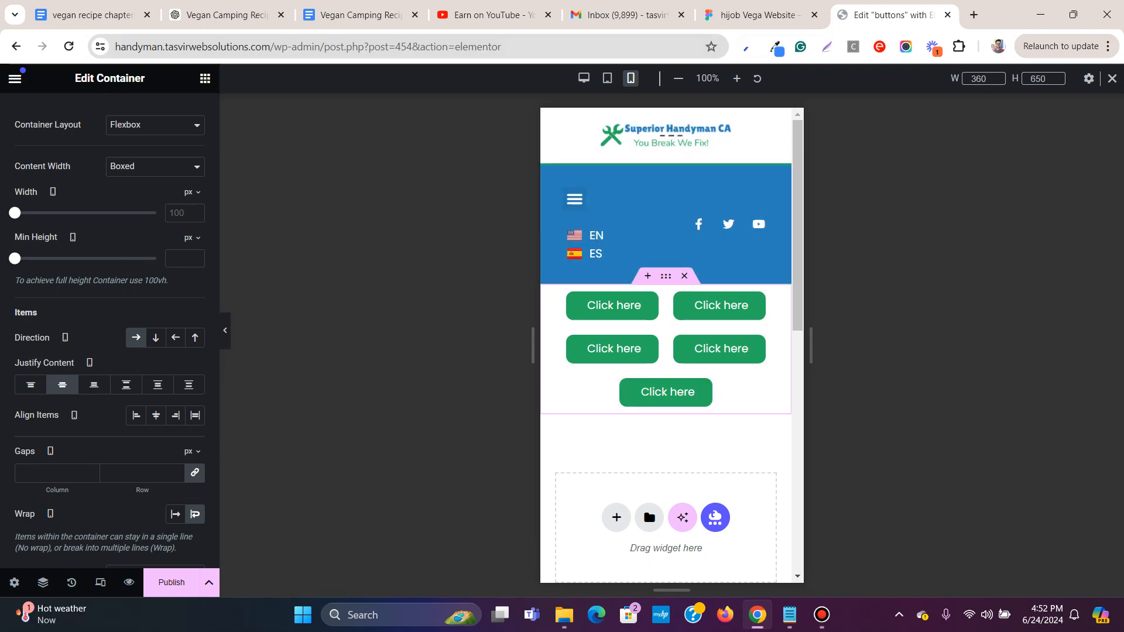
{"action": "left_click", "coordinate": [583, 79]}
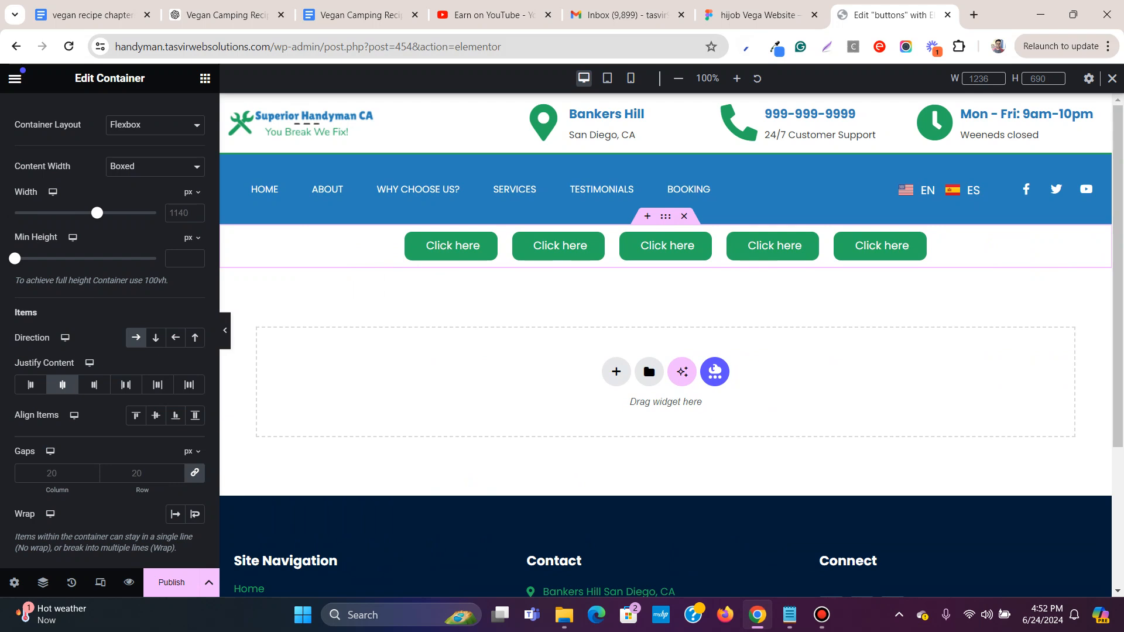
{"action": "mouse_move", "coordinate": [821, 614]}
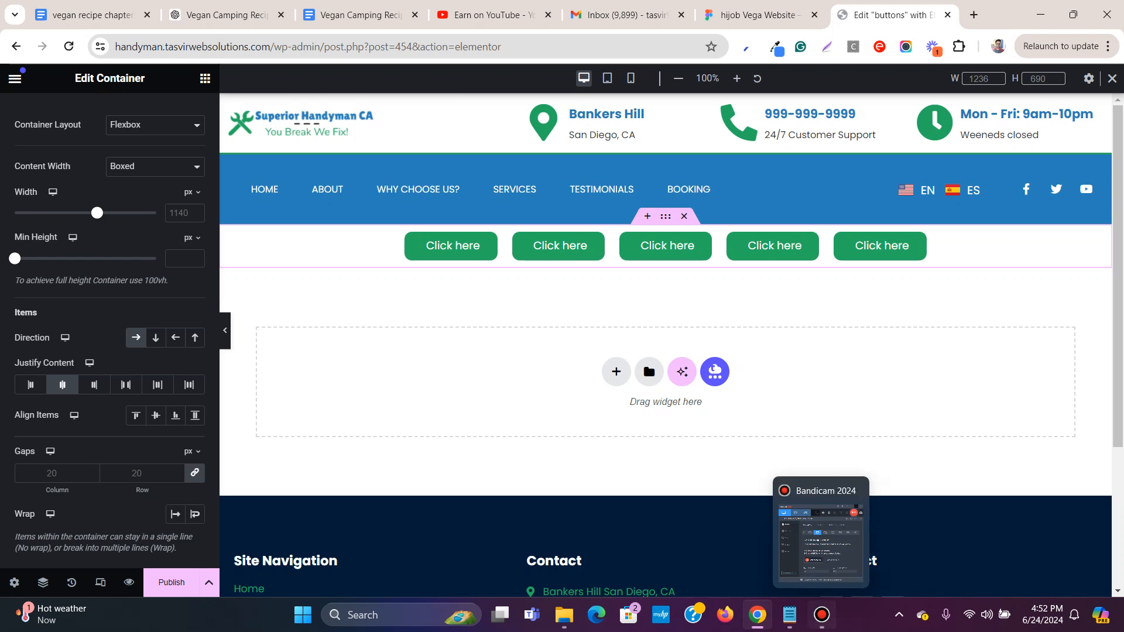